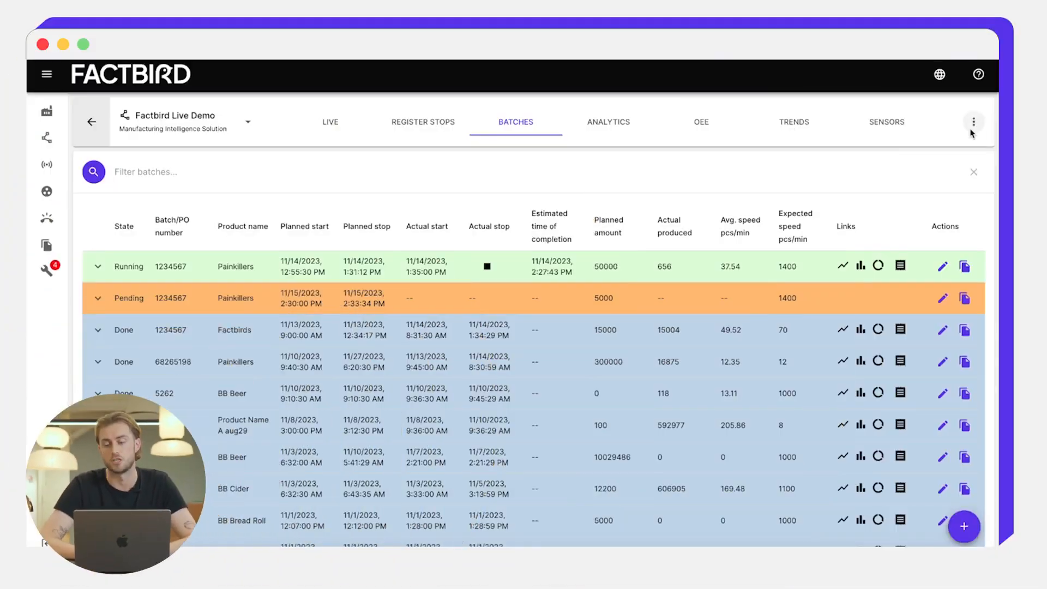
# Open the Batch Dashboard from the line's options menu.
pyautogui.click(973, 121)
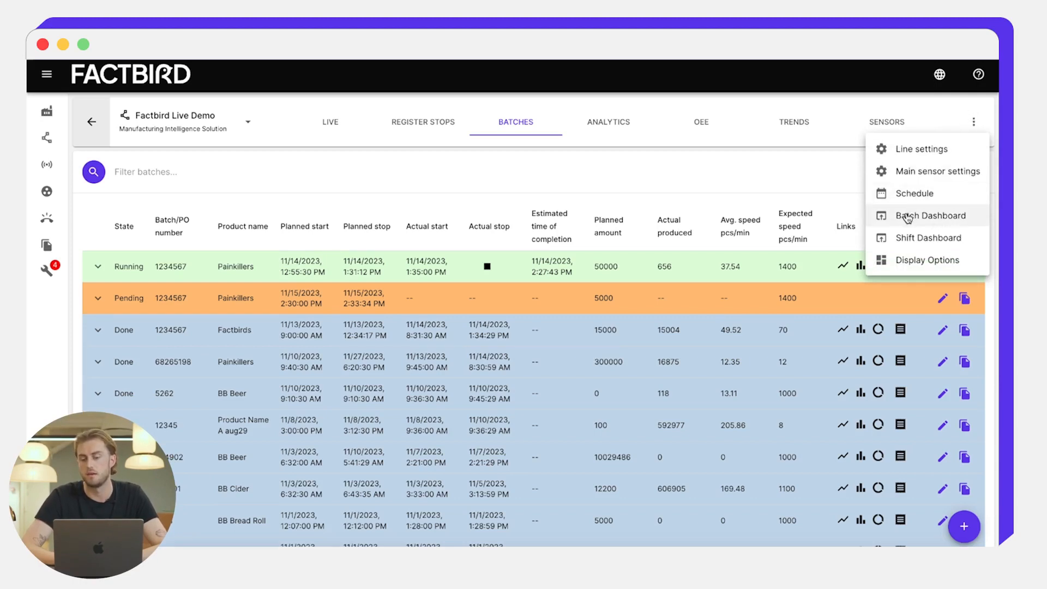
pyautogui.click(930, 215)
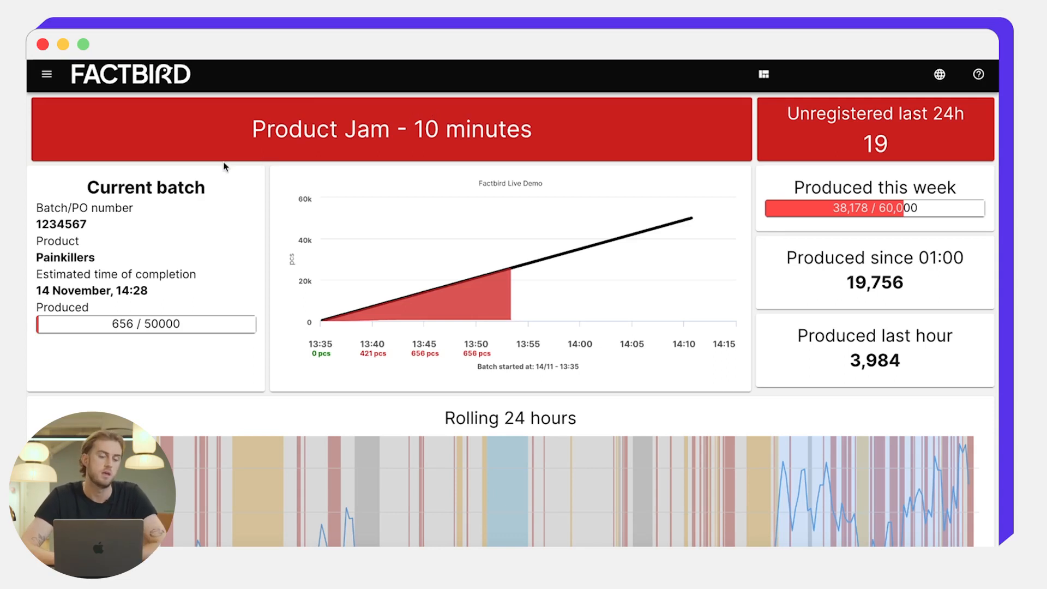
pyautogui.moveTo(154, 241)
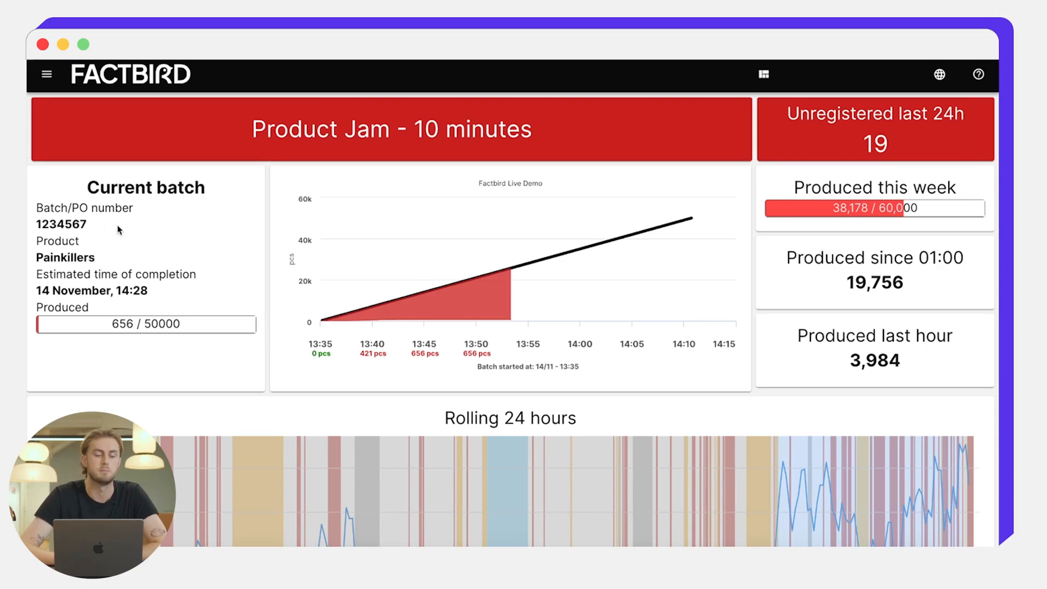
pyautogui.moveTo(98, 260)
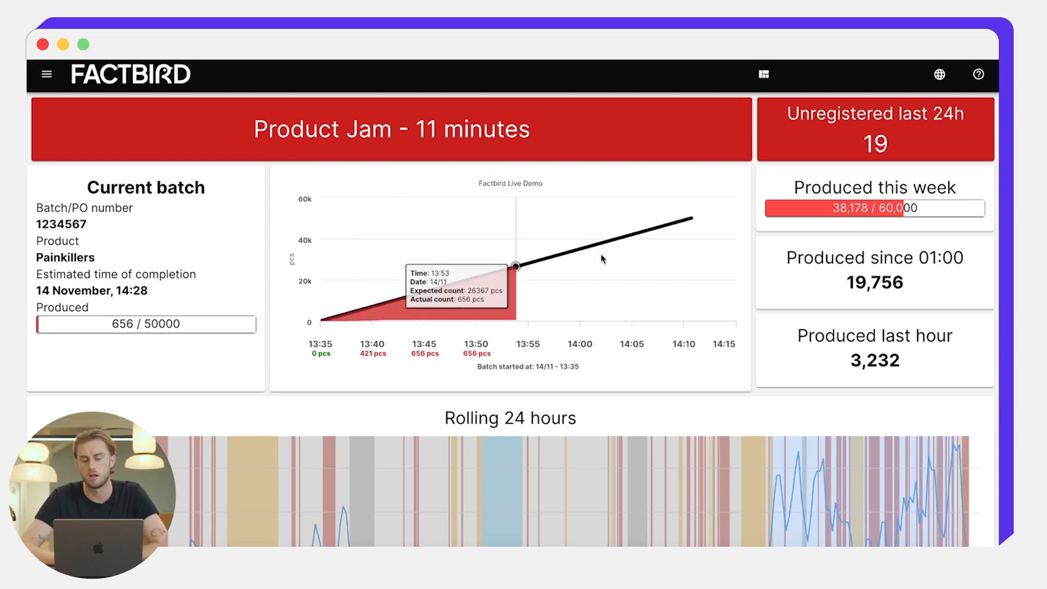
pyautogui.moveTo(696, 130)
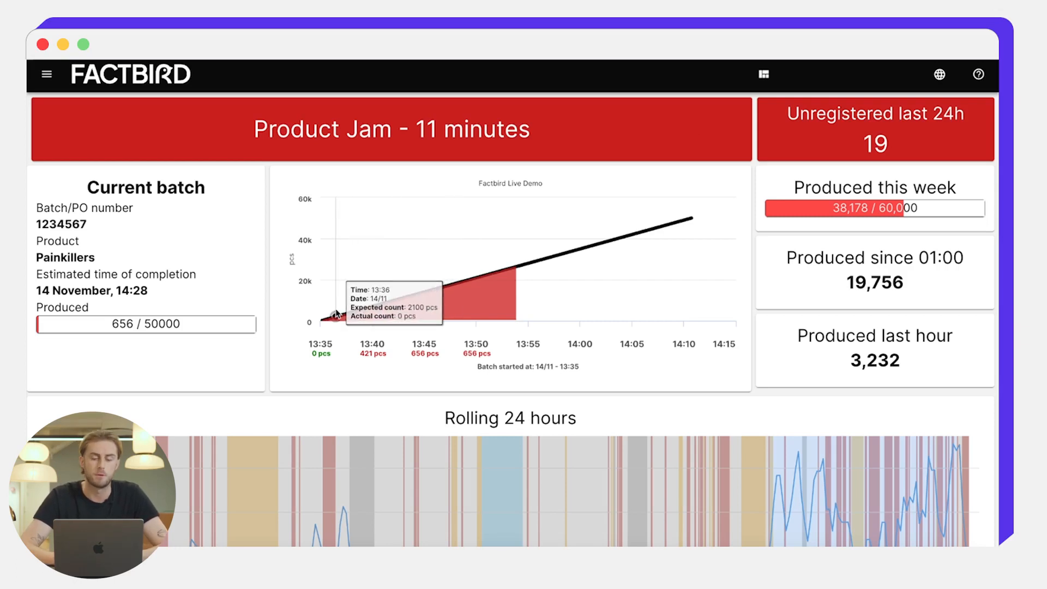
pyautogui.moveTo(514, 267)
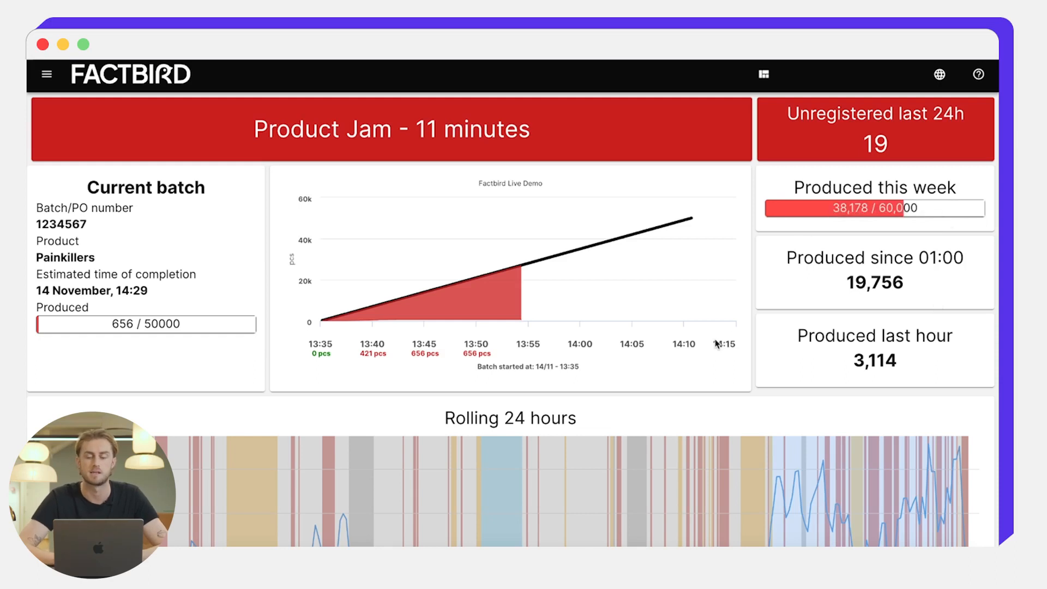
pyautogui.moveTo(693, 365)
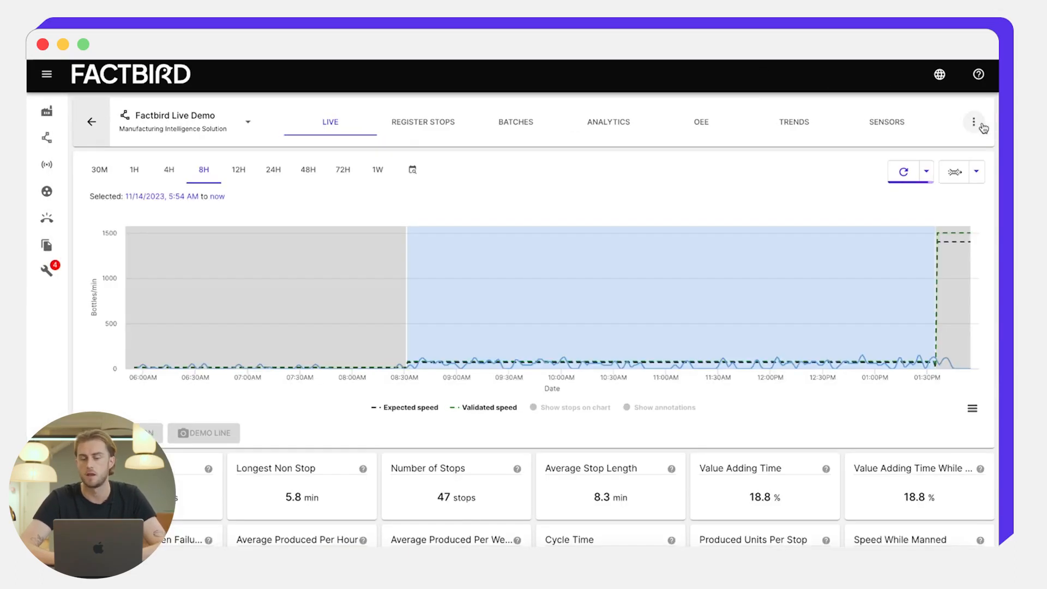
# Open the Shift Dashboard from the Factbird Live Demo line's options menu.
pyautogui.click(973, 121)
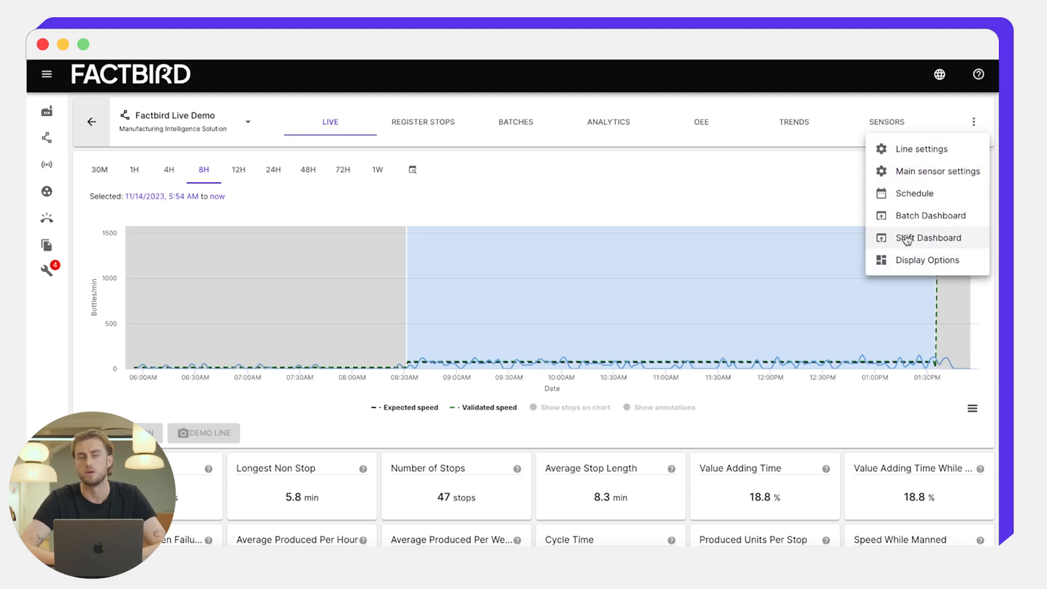
pyautogui.click(928, 238)
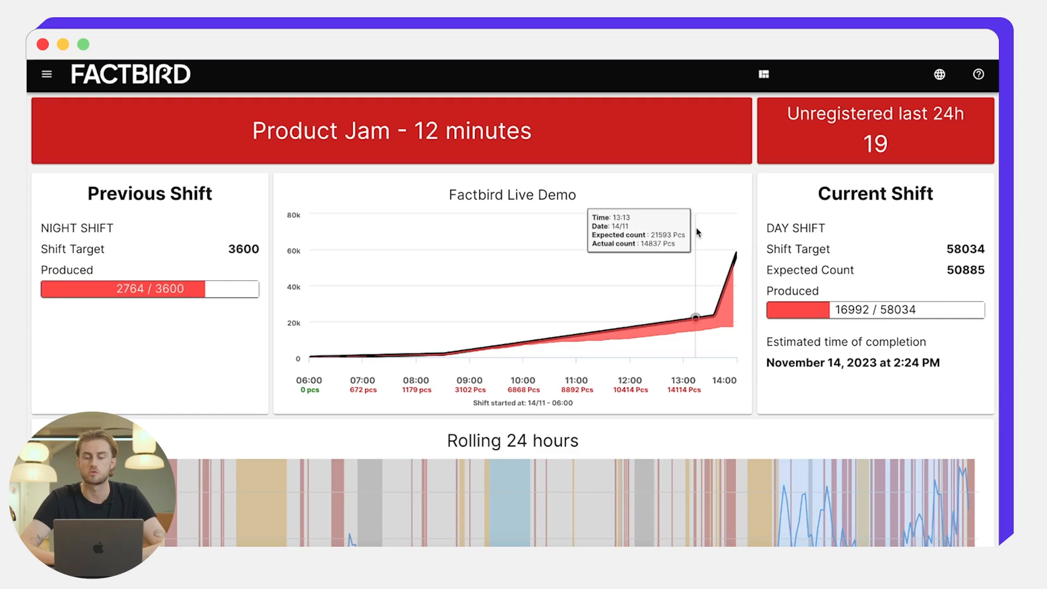
pyautogui.moveTo(719, 175)
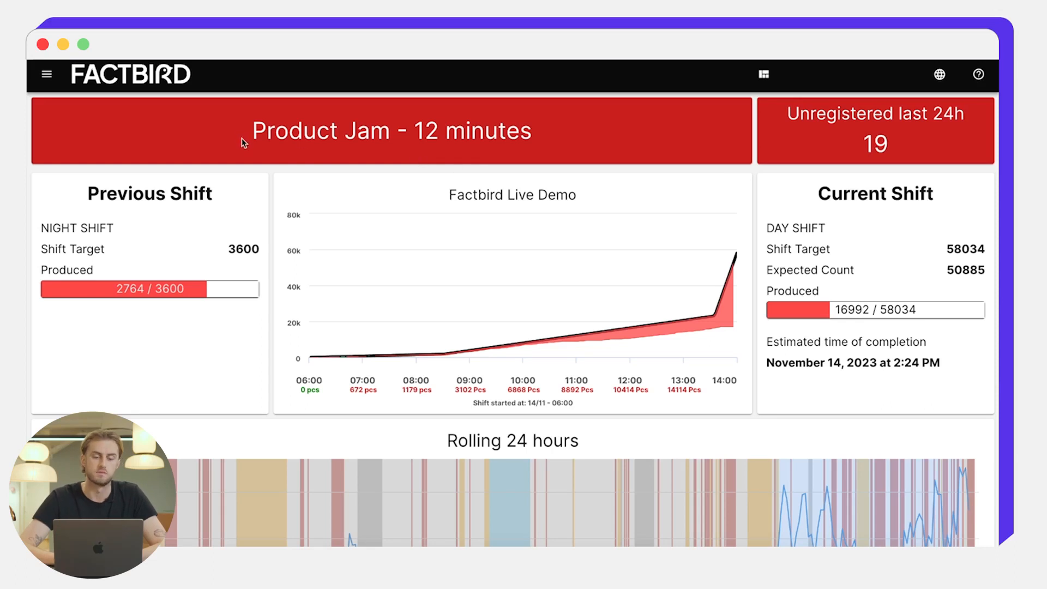
pyautogui.moveTo(576, 152)
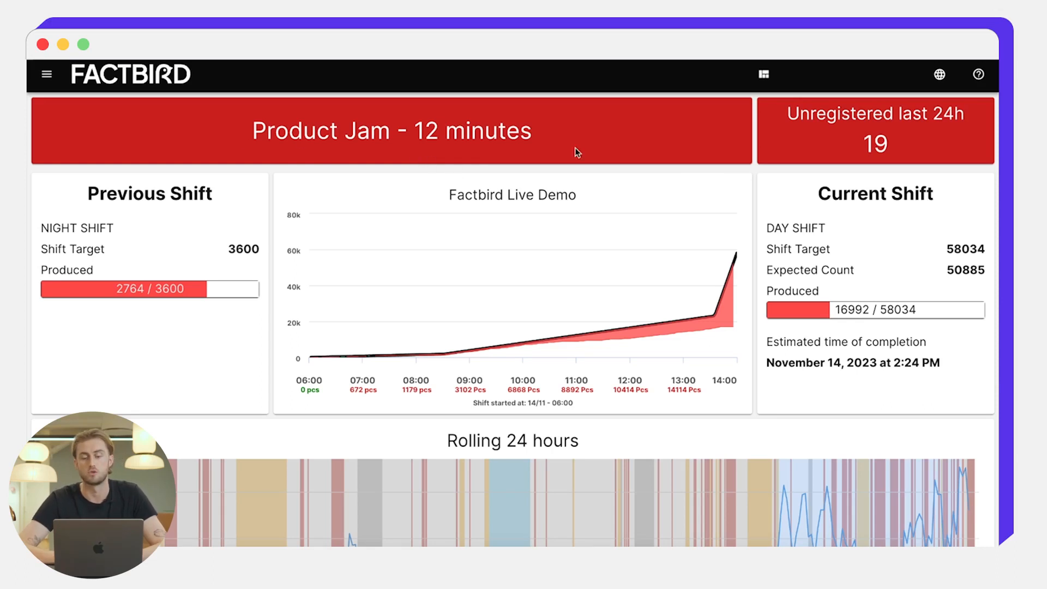
pyautogui.moveTo(820, 154)
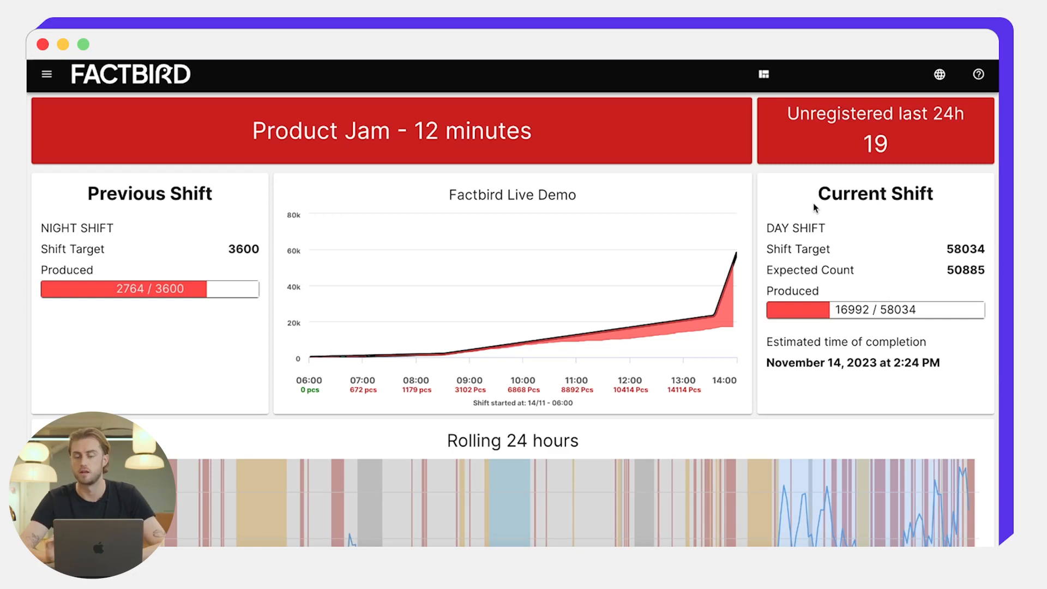
pyautogui.moveTo(857, 235)
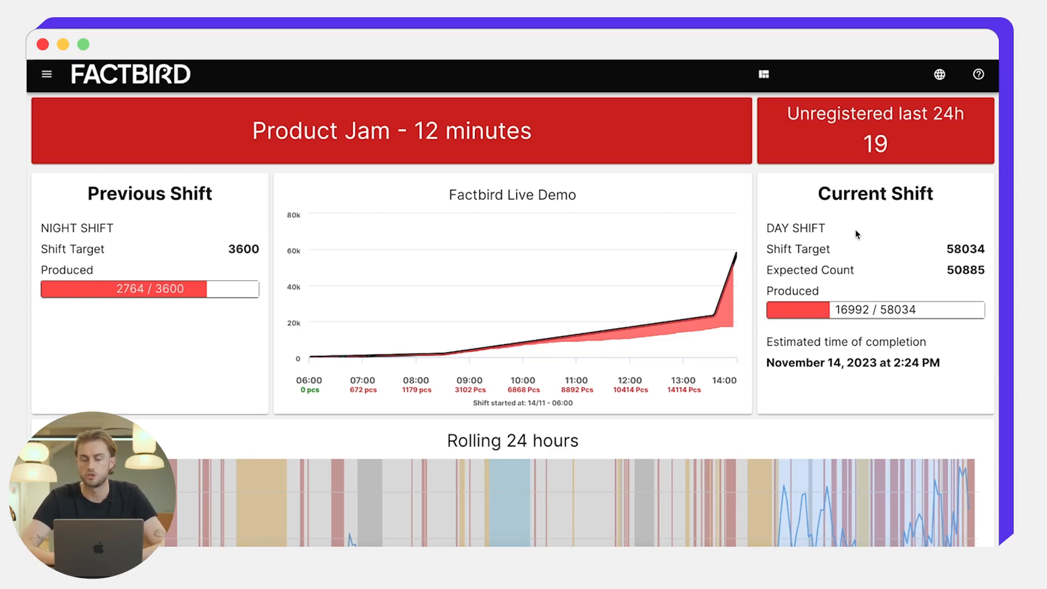
pyautogui.moveTo(831, 261)
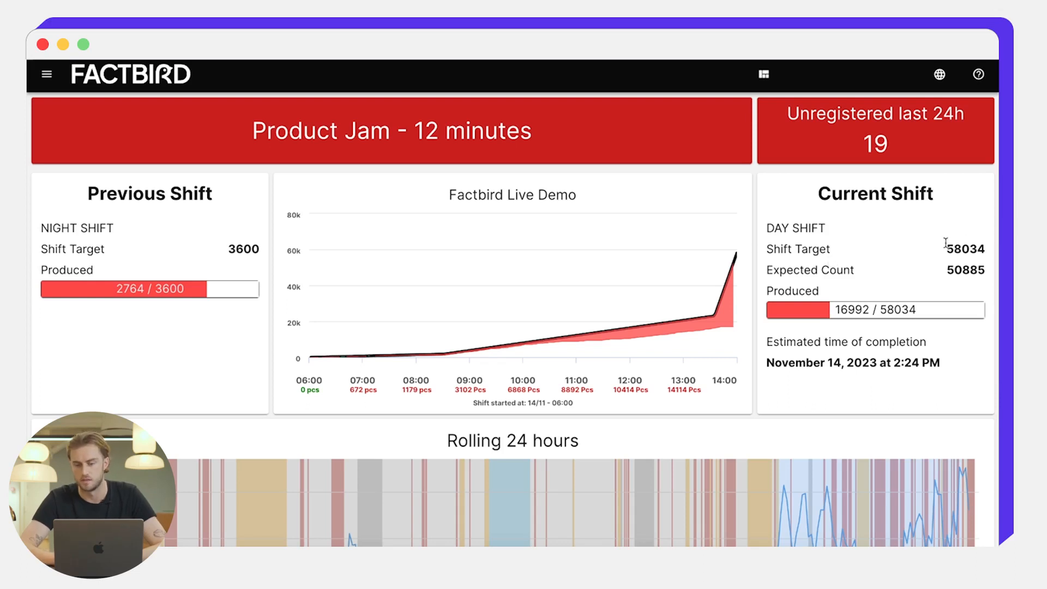
pyautogui.moveTo(961, 267)
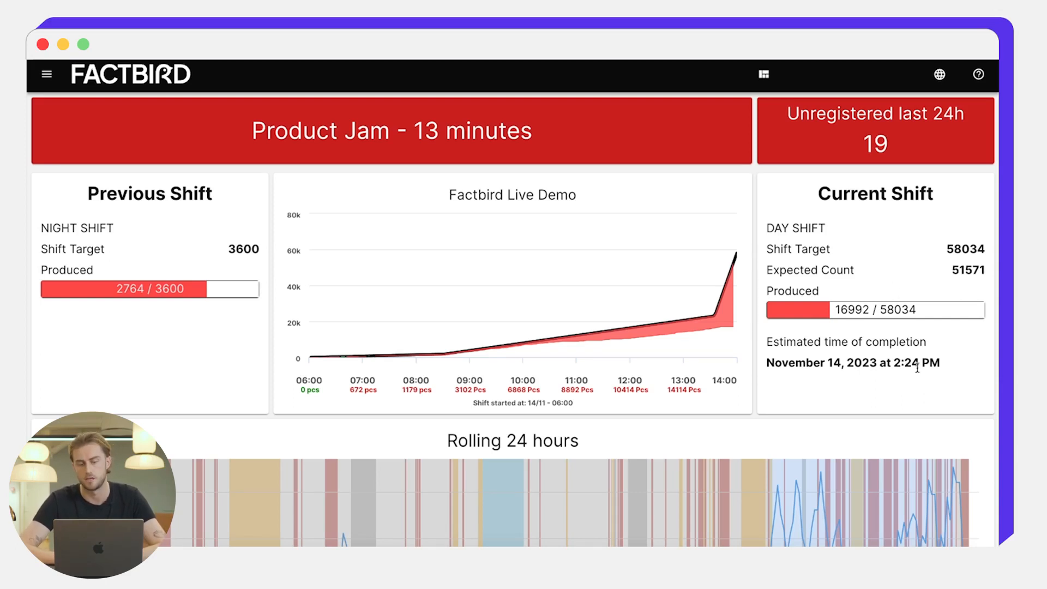
pyautogui.moveTo(381, 367)
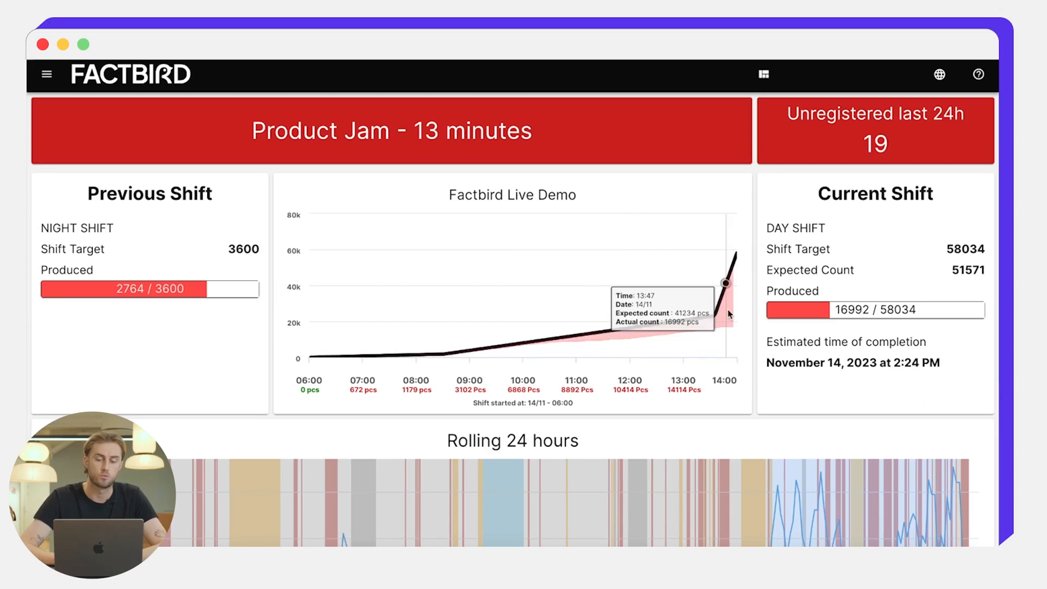
pyautogui.moveTo(729, 327)
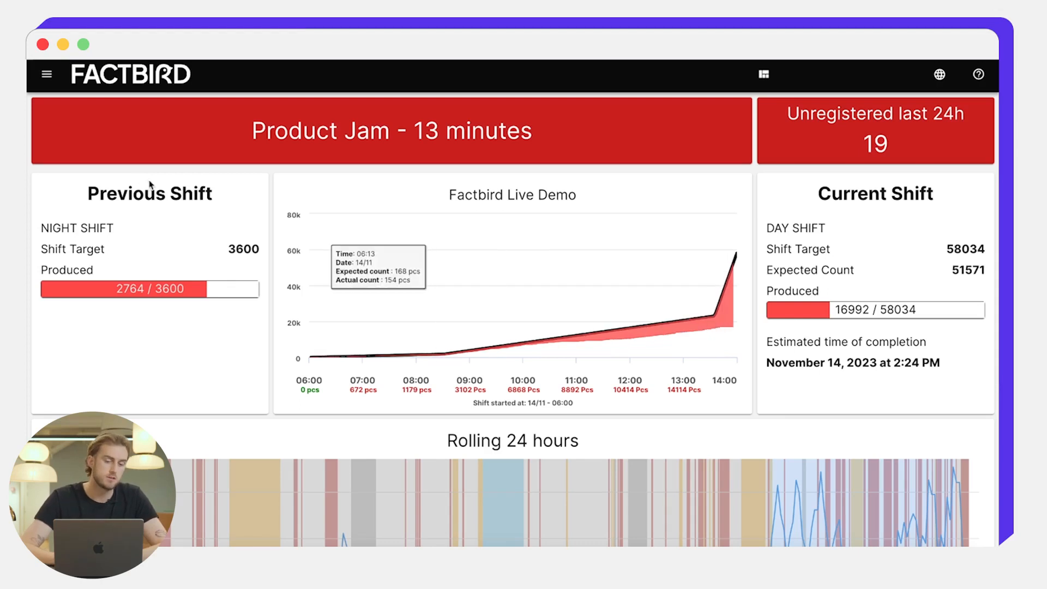
pyautogui.moveTo(149, 233)
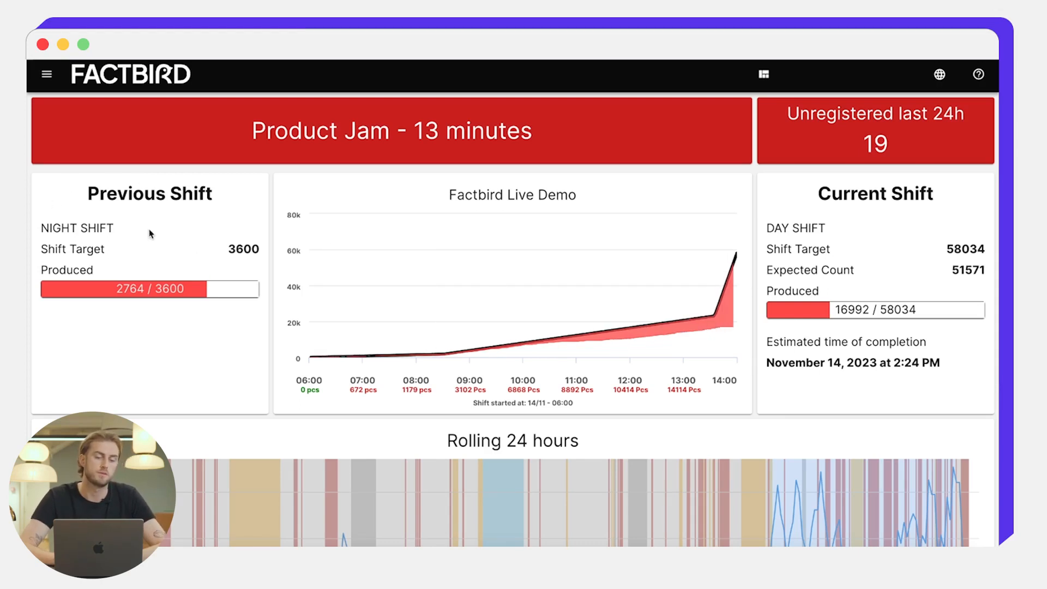